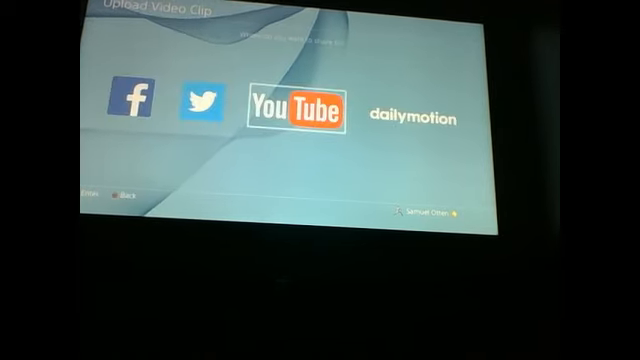
- Choose YouTube as the upload destination for the recorded clip
left_click(296, 104)
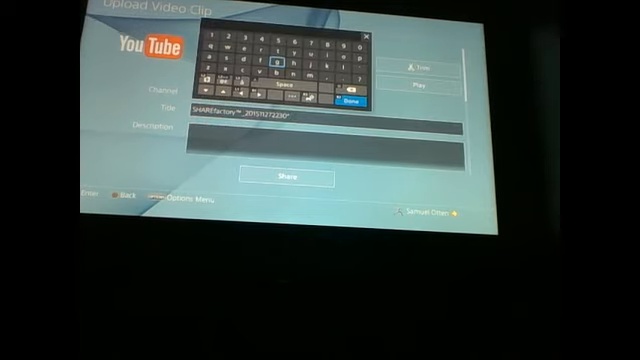